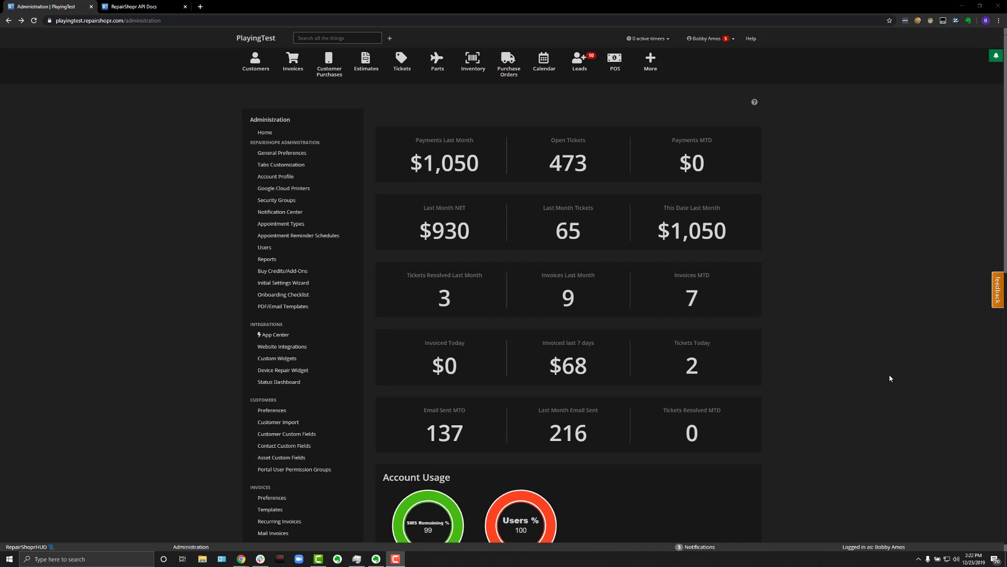
{"action": "mouse_move", "coordinate": [533, 105]}
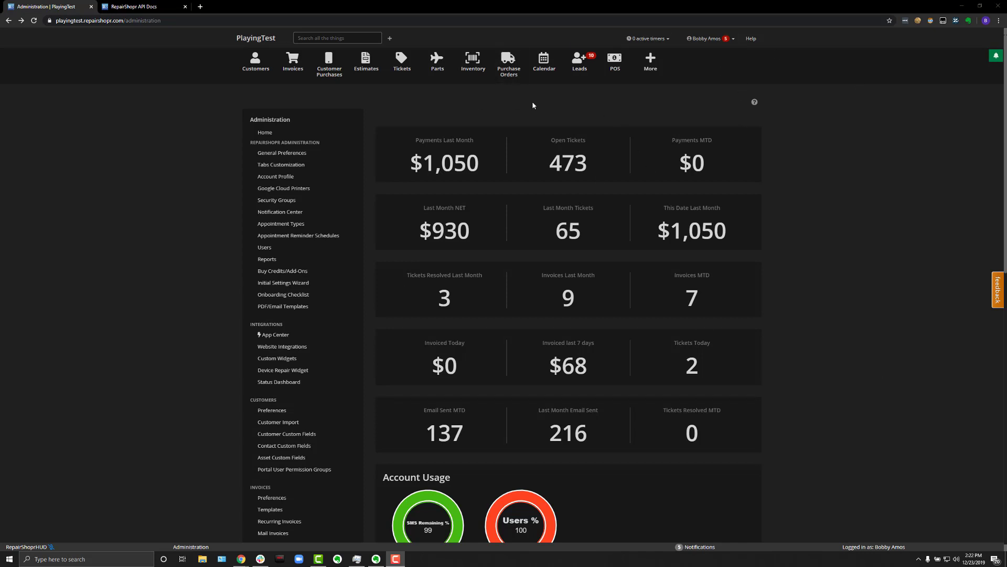
- Scroll the Administration settings down to the API Documentation link
{"action": "scroll", "scroll_direction": "down", "scroll_amount": 3}
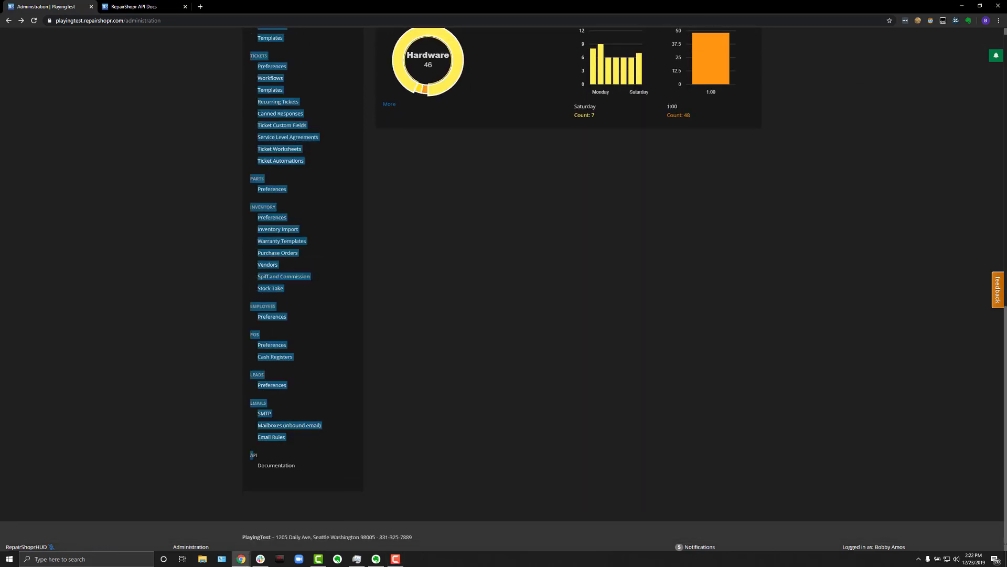
{"action": "mouse_move", "coordinate": [266, 474]}
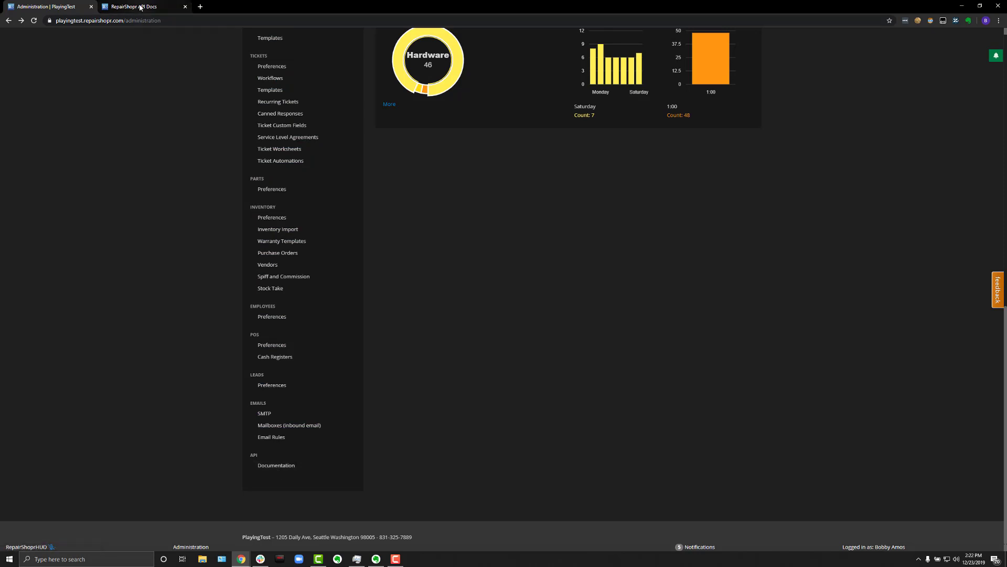
- Check the API Docs tab's playingtest subdomain, then go back to Administration
{"action": "left_click", "coordinate": [137, 6]}
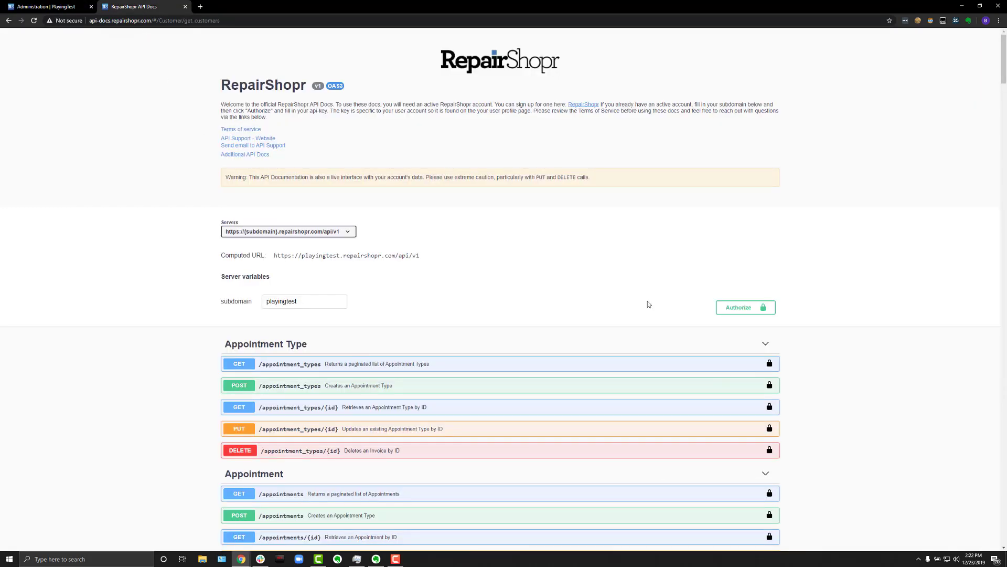
{"action": "mouse_move", "coordinate": [619, 296]}
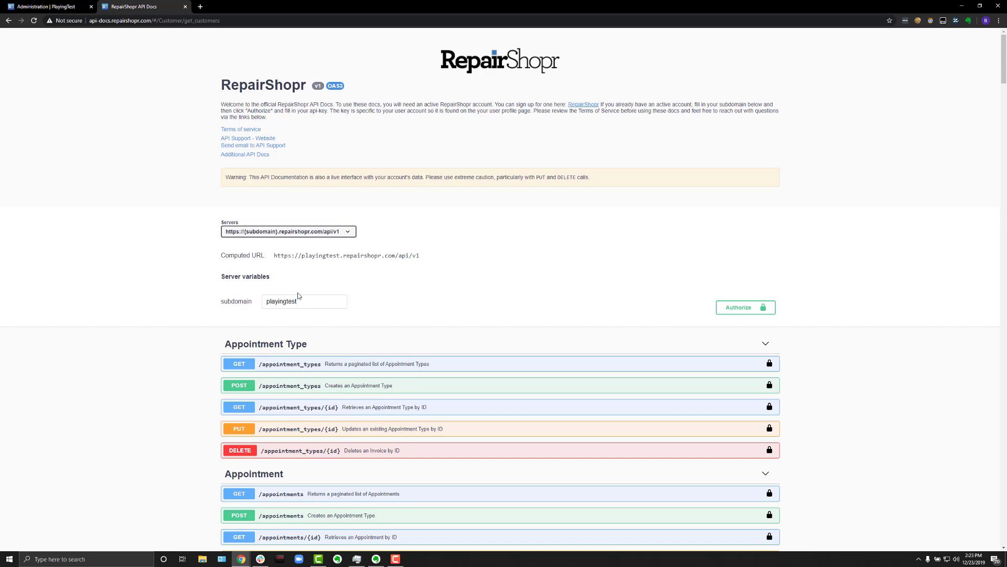
{"action": "left_click", "coordinate": [47, 7]}
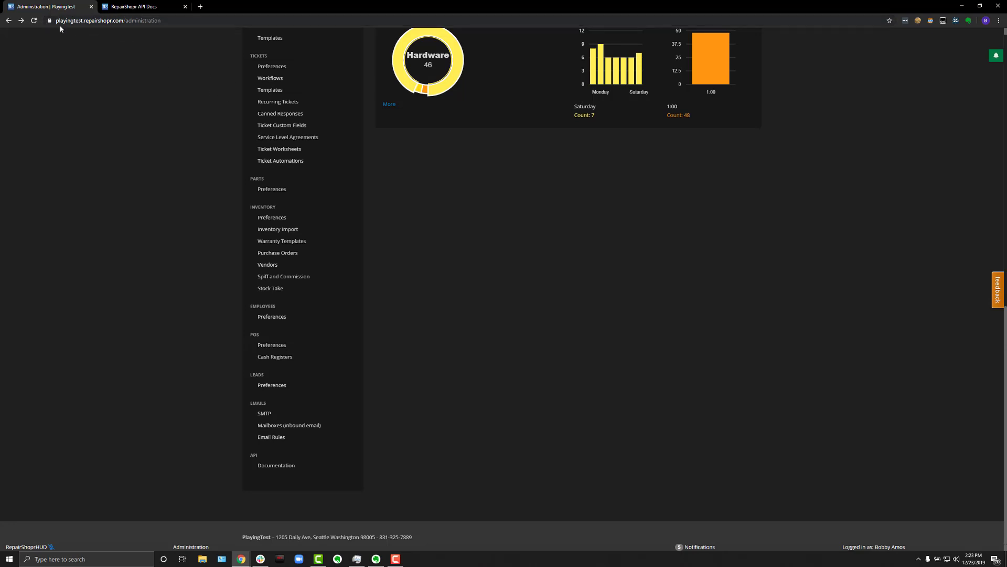
{"action": "left_click", "coordinate": [142, 8]}
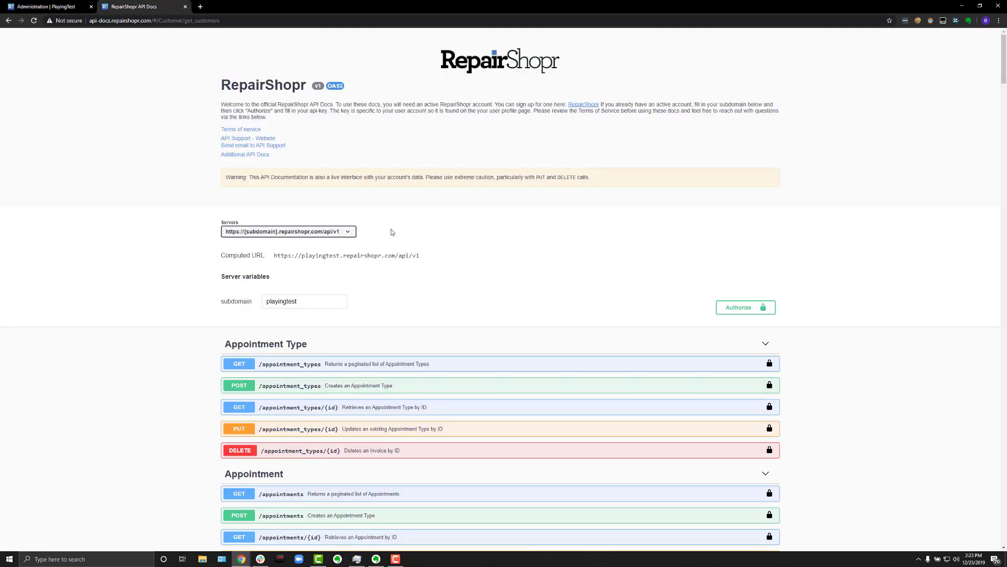
{"action": "left_click", "coordinate": [47, 7]}
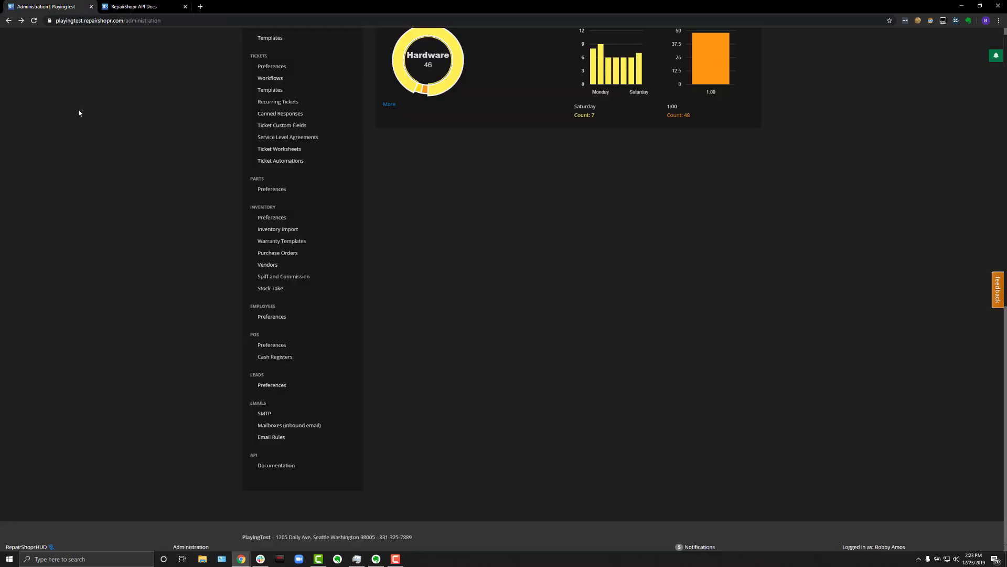
{"action": "scroll", "scroll_direction": "up", "scroll_amount": 3}
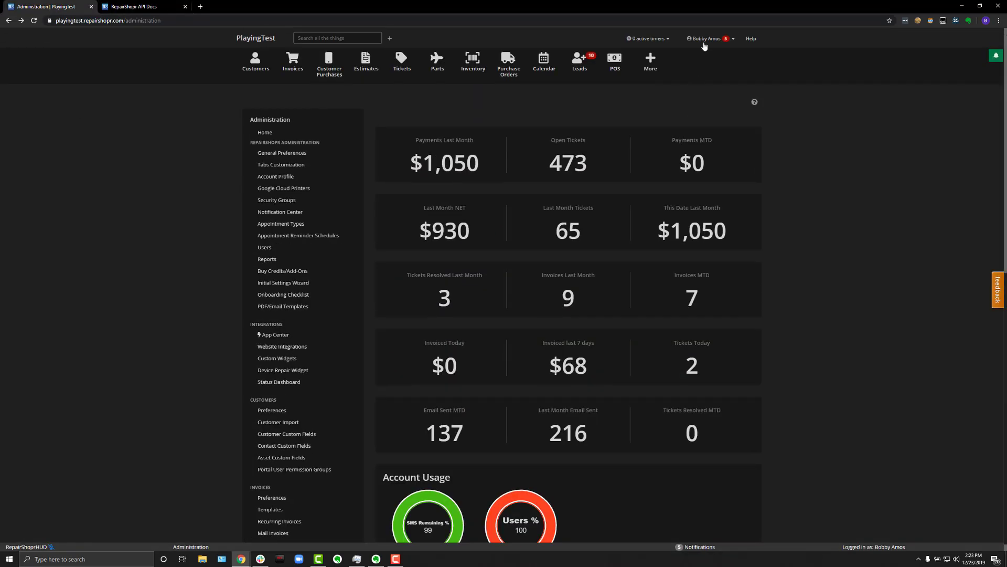
{"action": "left_click", "coordinate": [706, 38]}
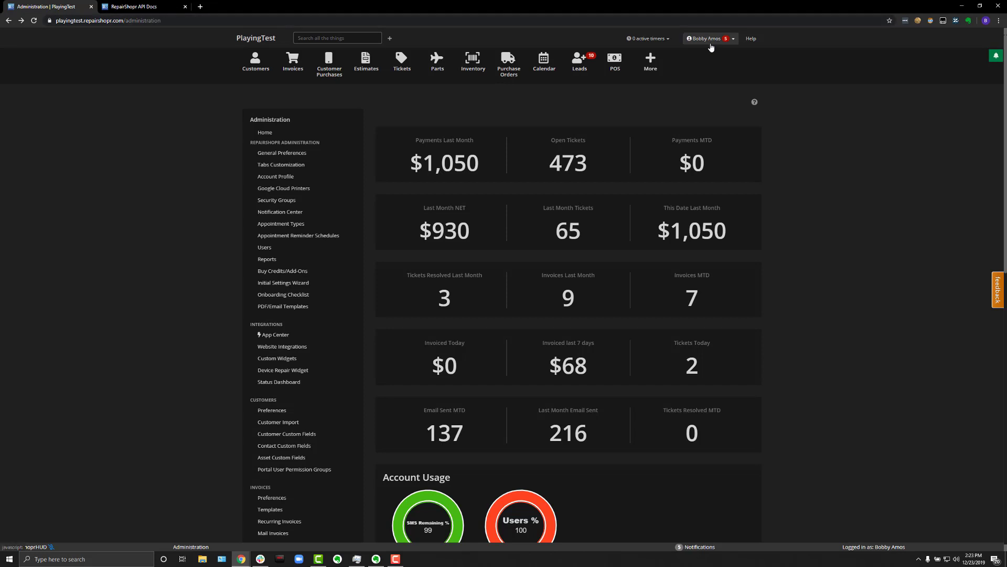
{"action": "left_click", "coordinate": [710, 38]}
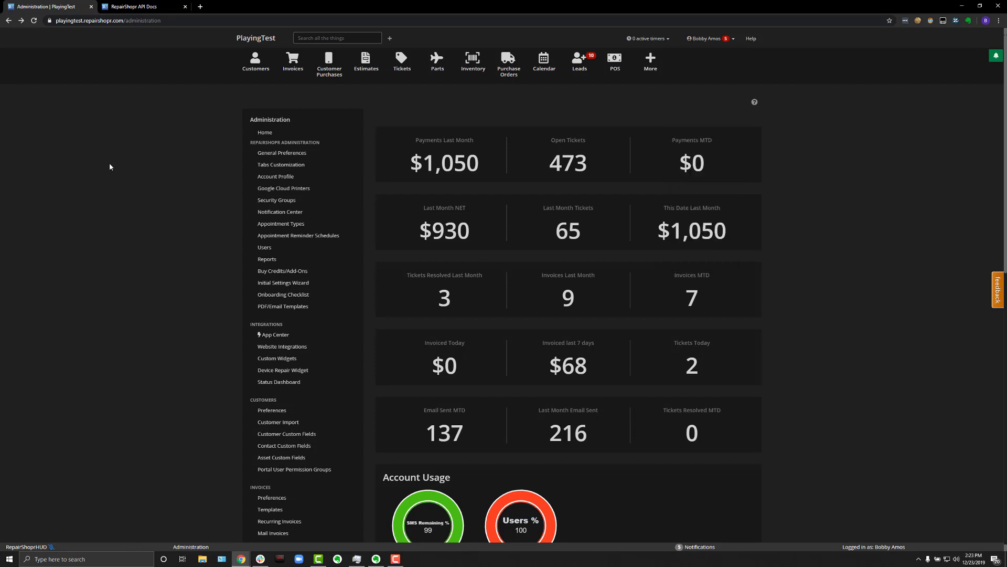
- Return to the API Docs tab showing the playingtest subdomain and server URL
{"action": "left_click", "coordinate": [136, 6]}
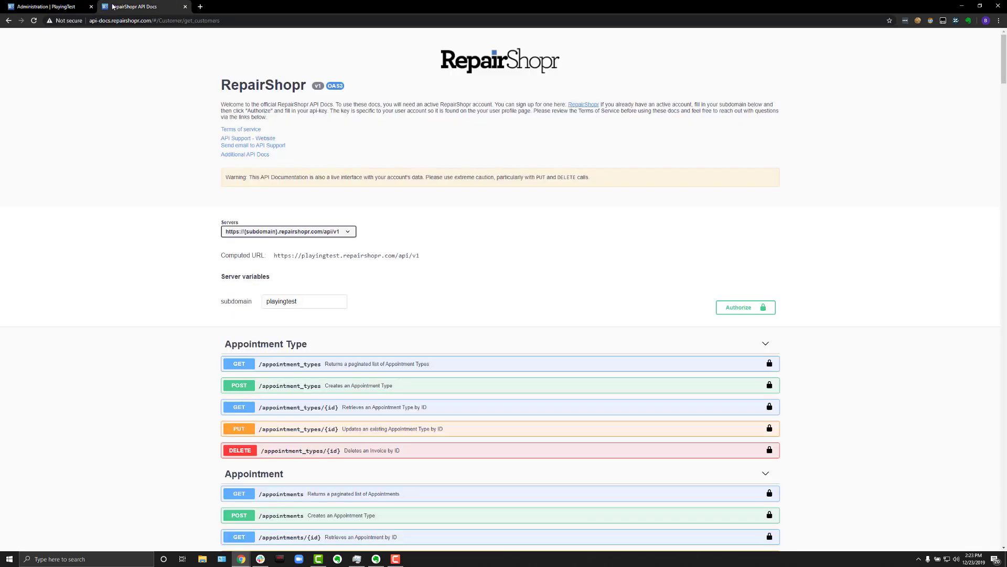
{"action": "mouse_move", "coordinate": [326, 183]}
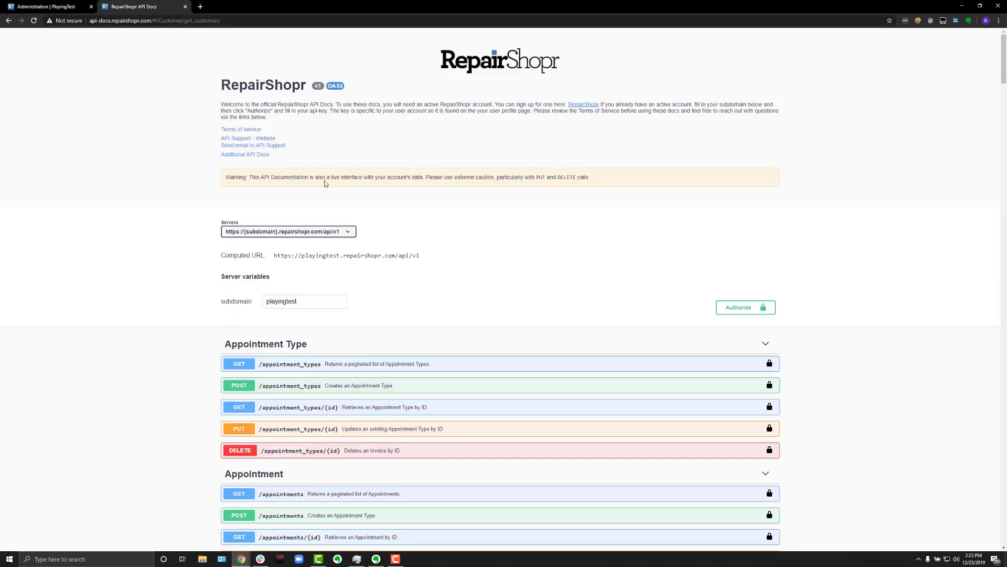
{"action": "mouse_move", "coordinate": [761, 306]}
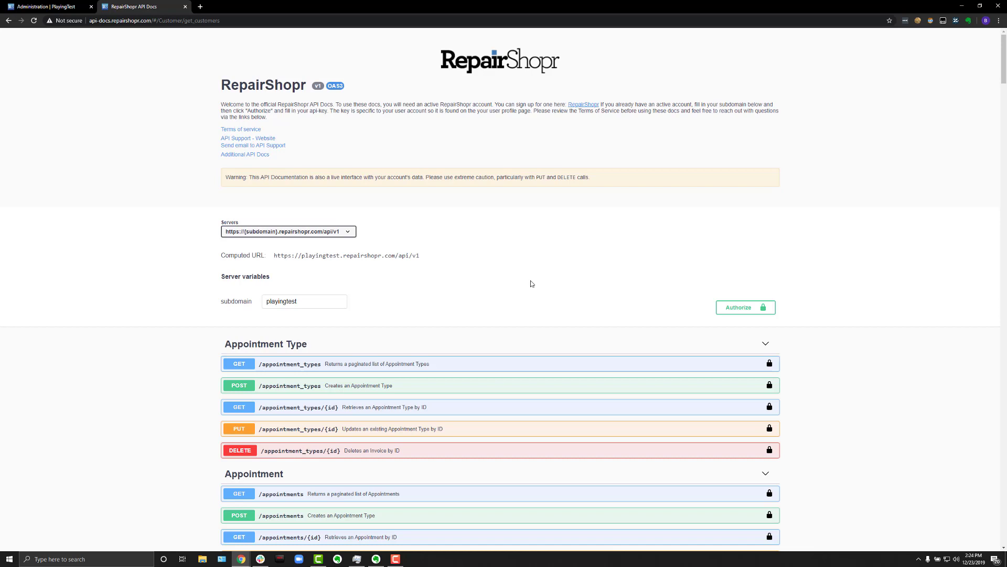
{"action": "mouse_move", "coordinate": [286, 231]}
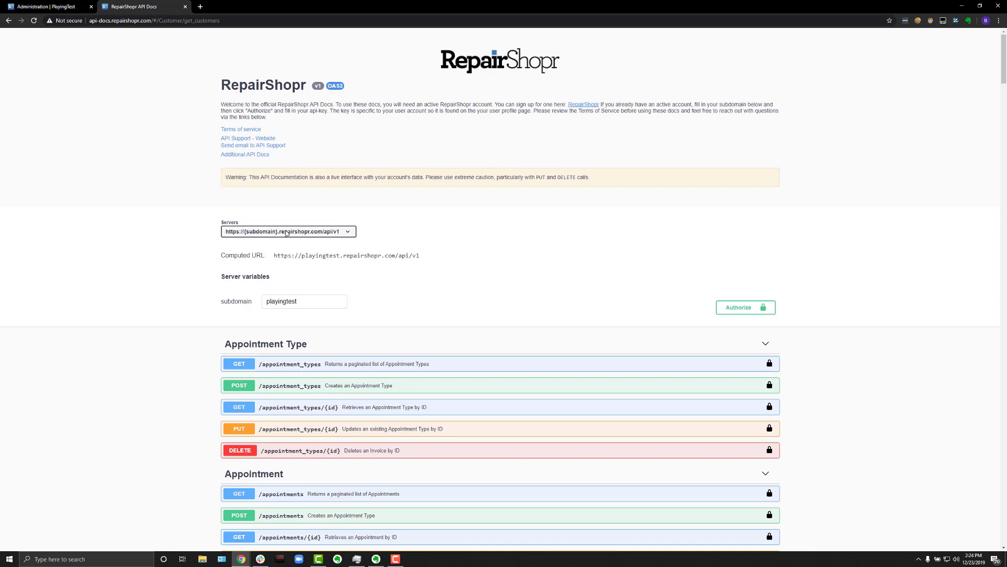
{"action": "mouse_move", "coordinate": [551, 271]}
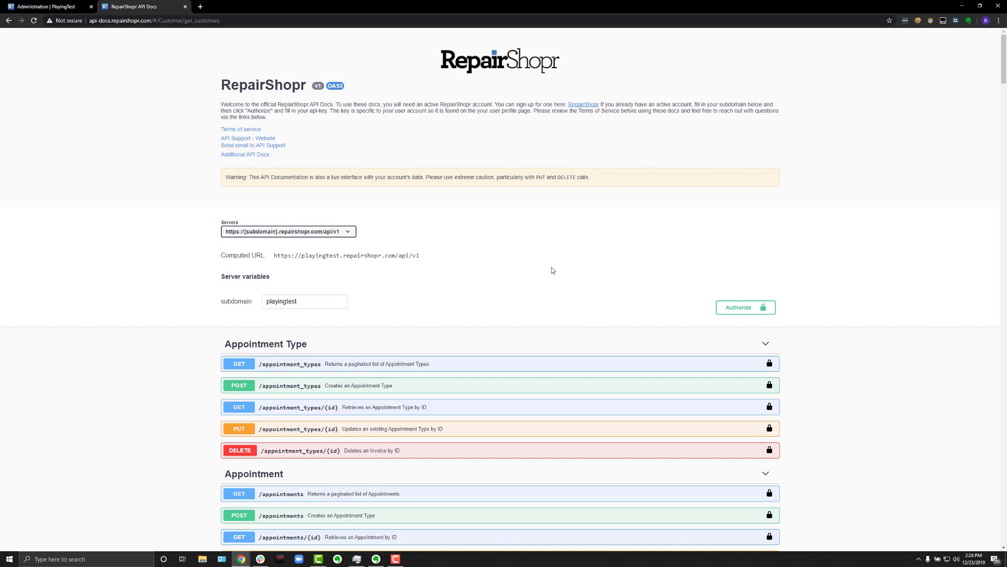
{"action": "mouse_move", "coordinate": [340, 265]}
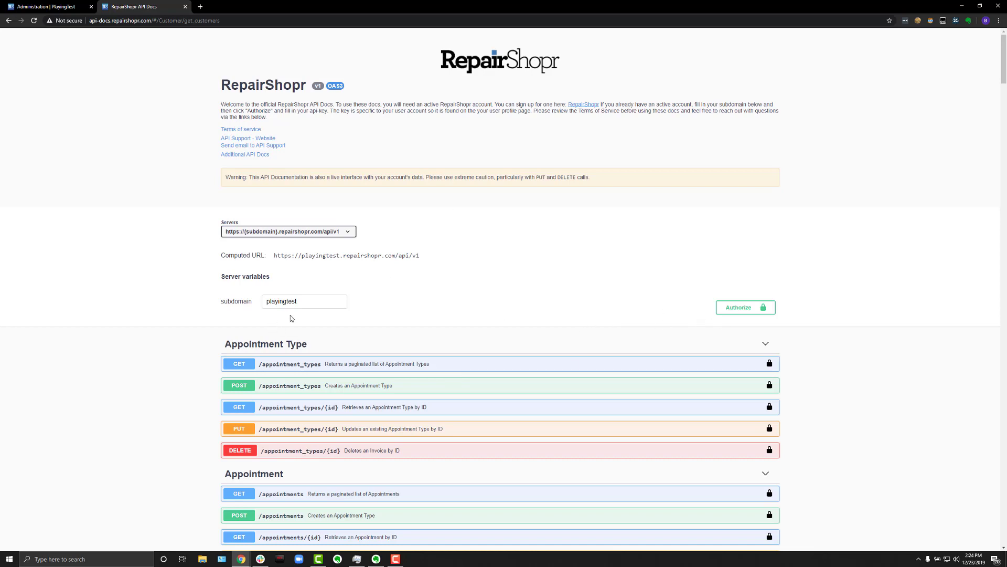
{"action": "mouse_move", "coordinate": [488, 315]}
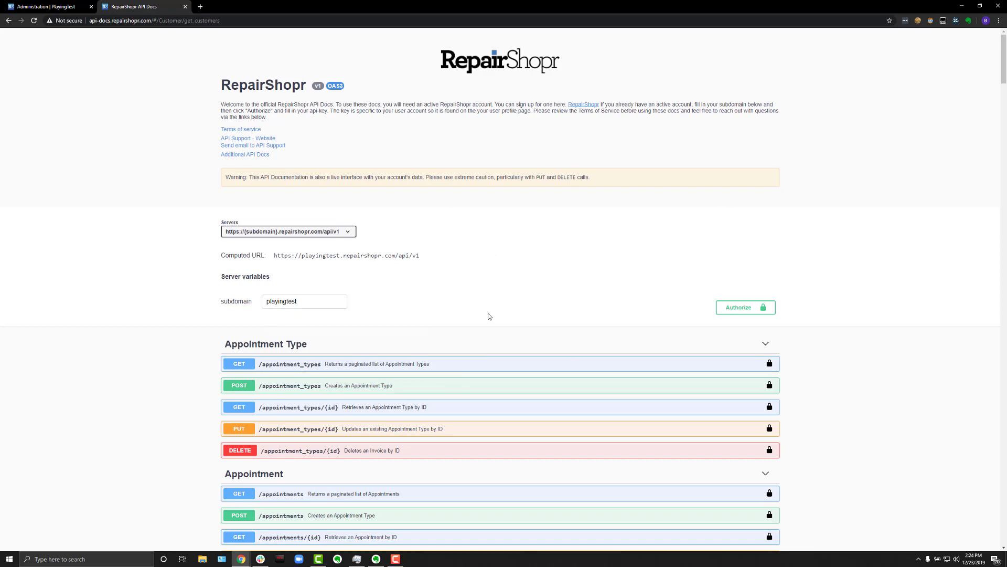
{"action": "mouse_move", "coordinate": [562, 310]}
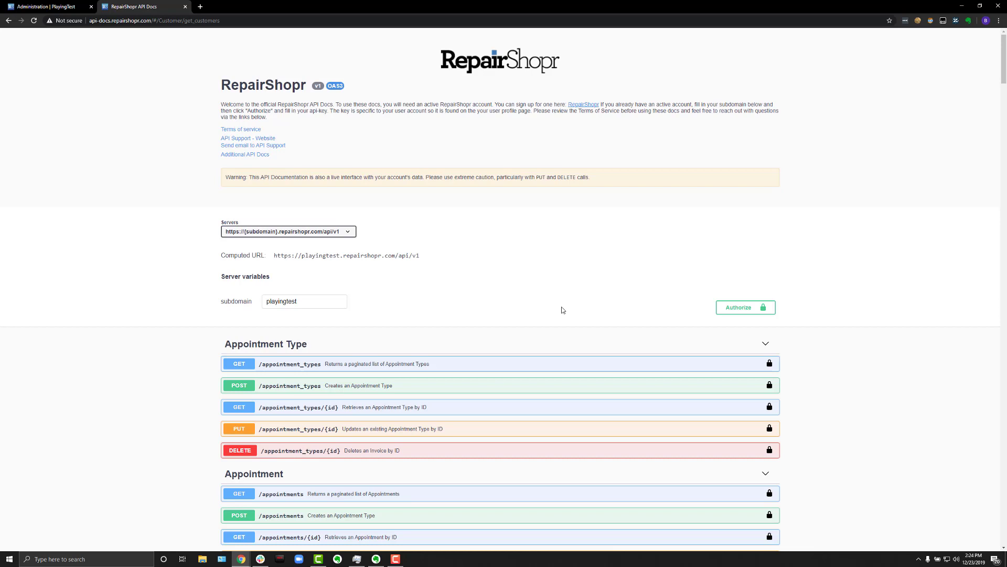
- Put GET /customers in try-it-out mode with firstname hal and lastname jordan
{"action": "scroll", "scroll_direction": "down", "scroll_amount": 3}
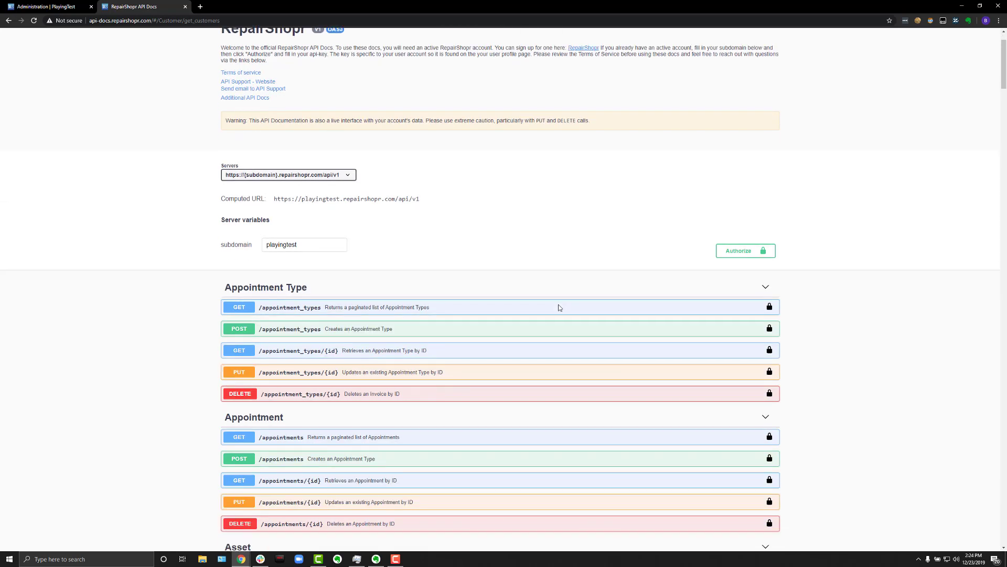
{"action": "scroll", "scroll_direction": "down", "scroll_amount": 3}
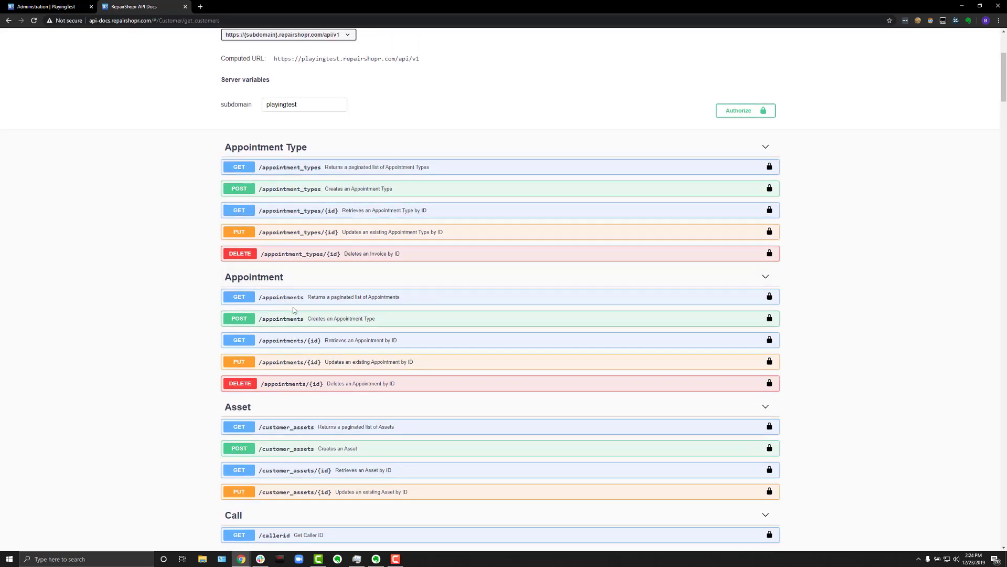
{"action": "scroll", "scroll_direction": "down", "scroll_amount": 3}
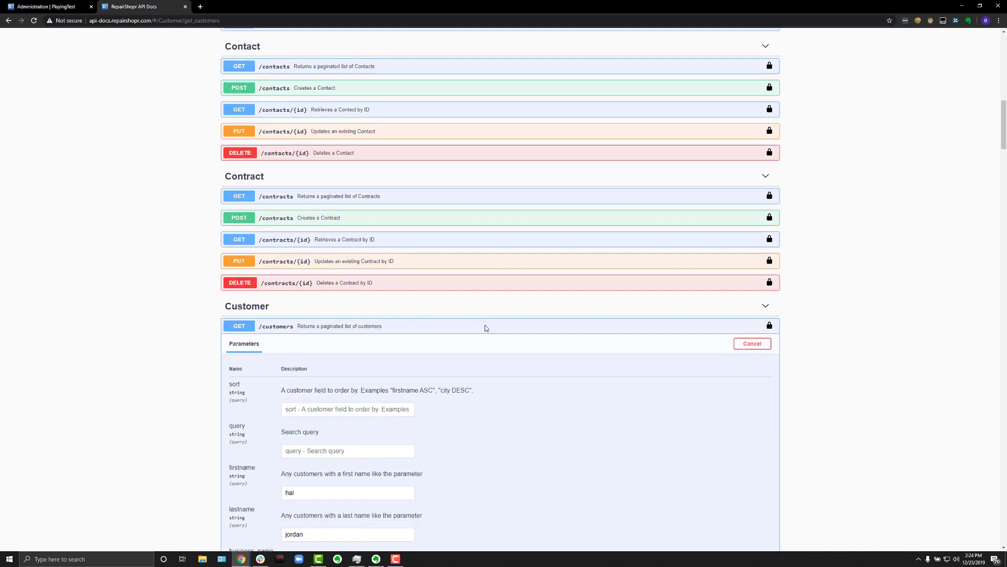
{"action": "scroll", "scroll_direction": "down", "scroll_amount": 3}
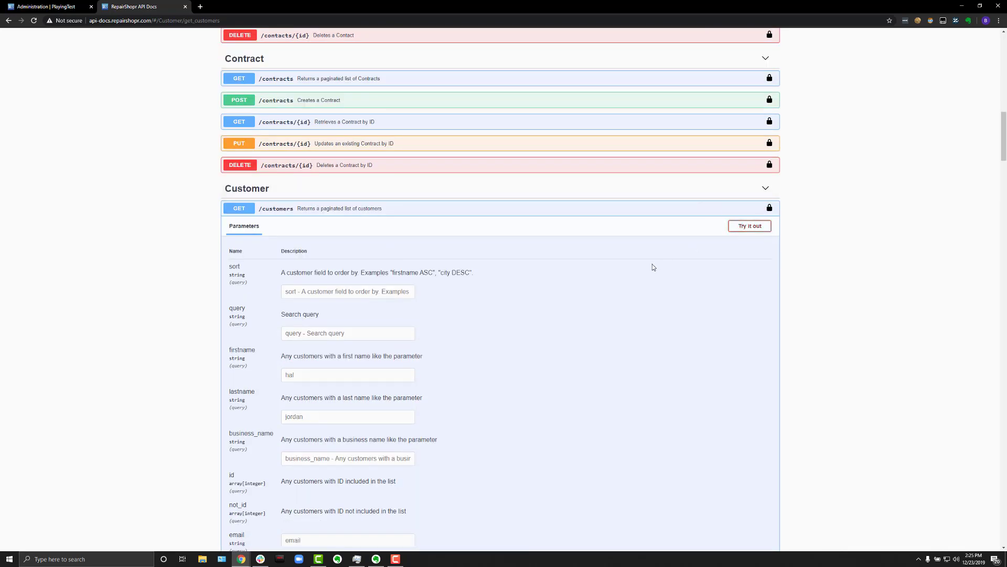
{"action": "mouse_move", "coordinate": [230, 354]}
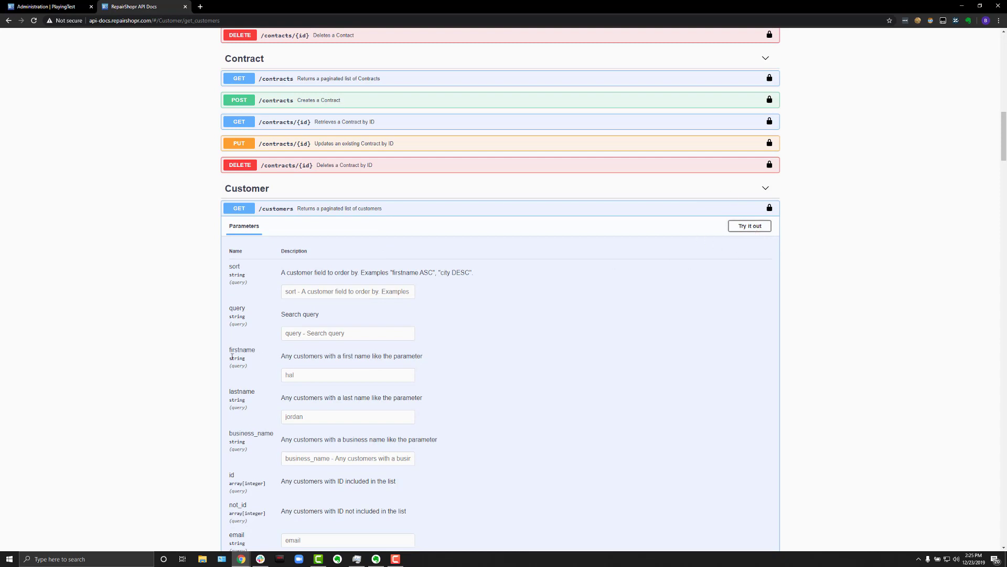
{"action": "left_click", "coordinate": [749, 225]}
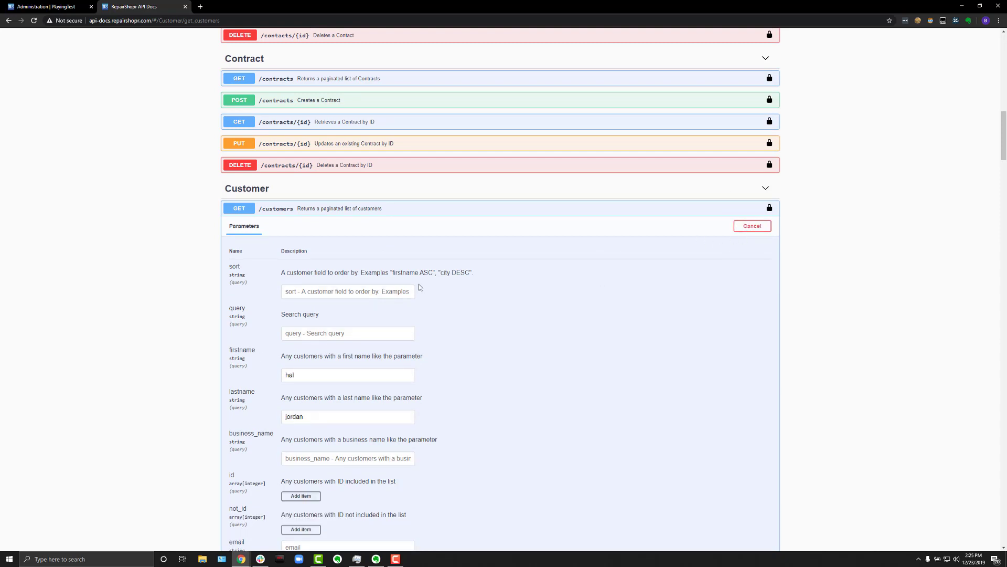
{"action": "scroll", "scroll_direction": "down", "scroll_amount": 3}
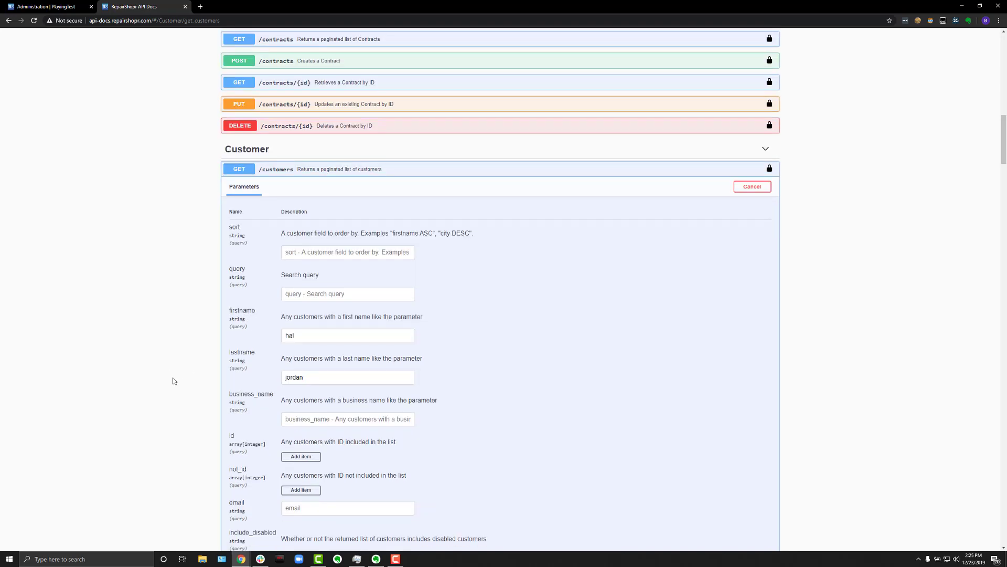
{"action": "scroll", "scroll_direction": "down", "scroll_amount": 3}
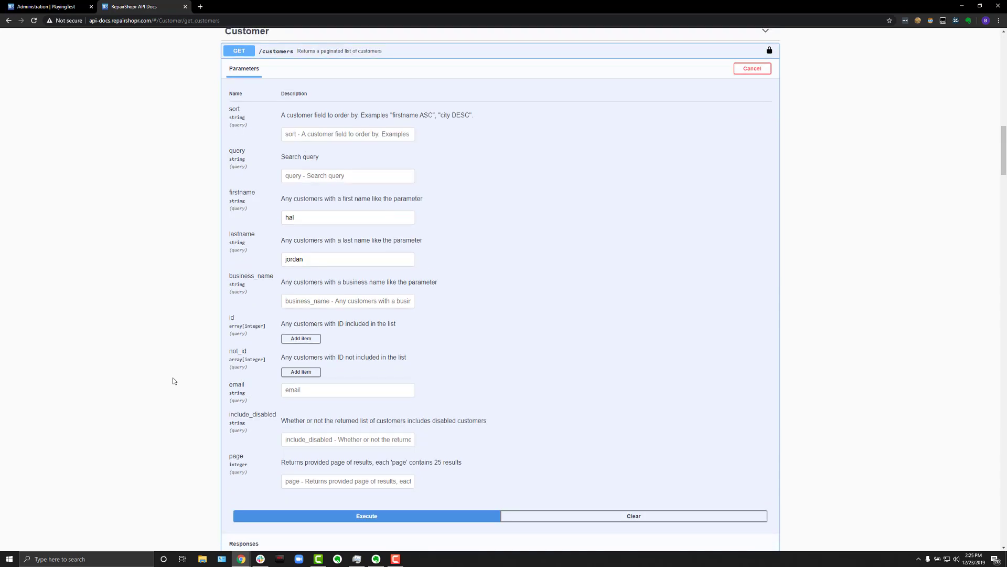
- Execute the hal jordan query and view its curl, request URL and 200 response
{"action": "left_click", "coordinate": [367, 516]}
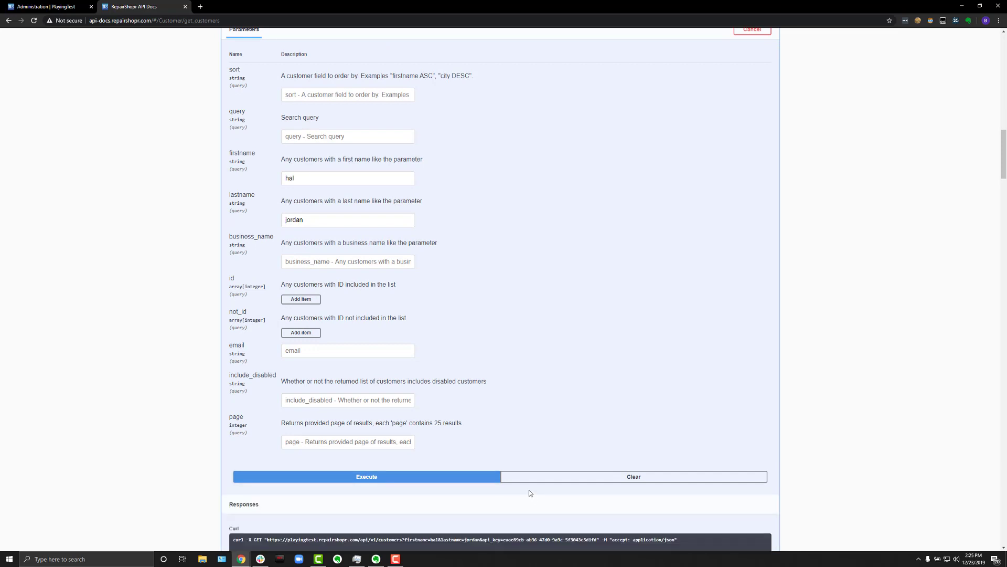
{"action": "left_click", "coordinate": [367, 477]}
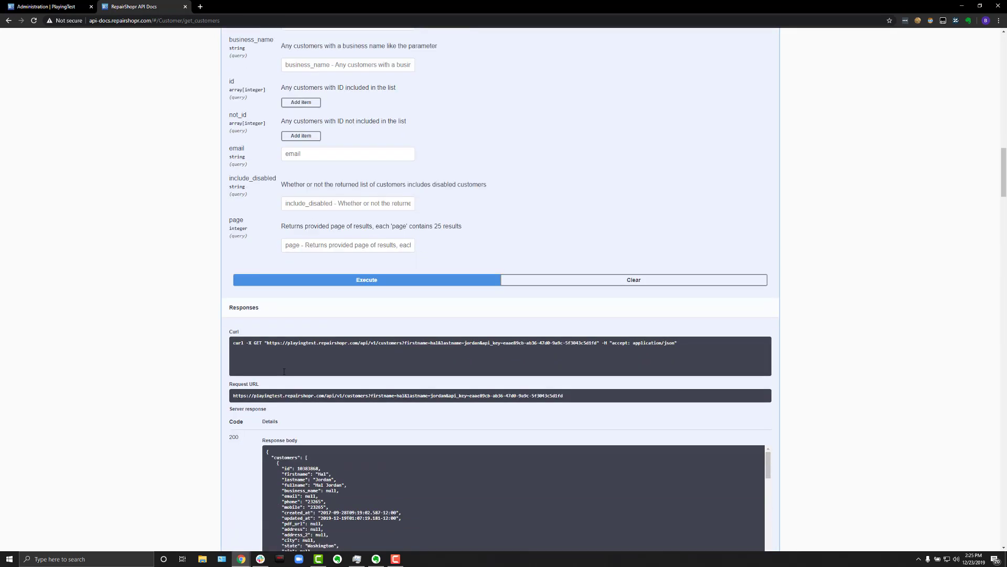
{"action": "scroll", "scroll_direction": "down", "scroll_amount": 3}
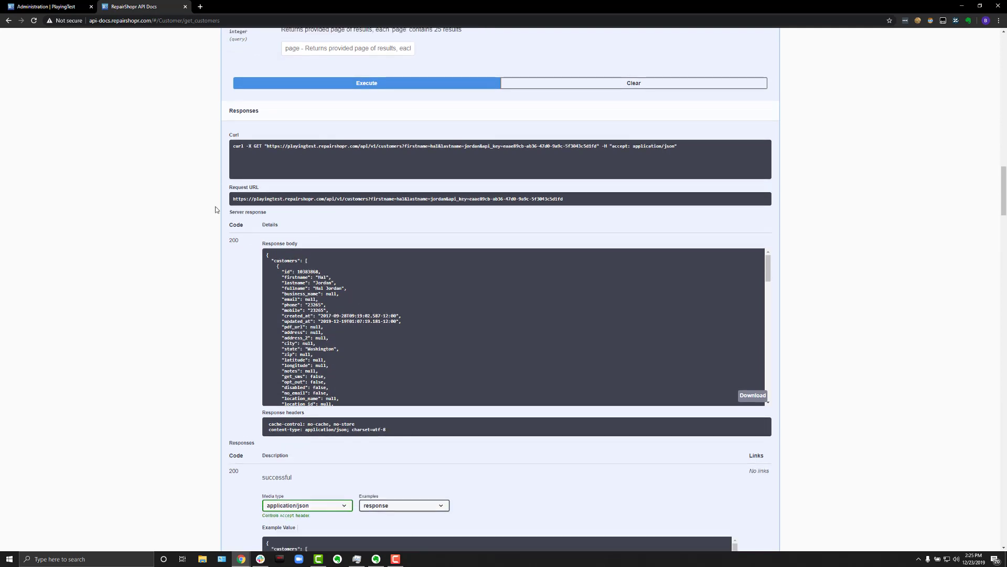
{"action": "mouse_move", "coordinate": [219, 235]}
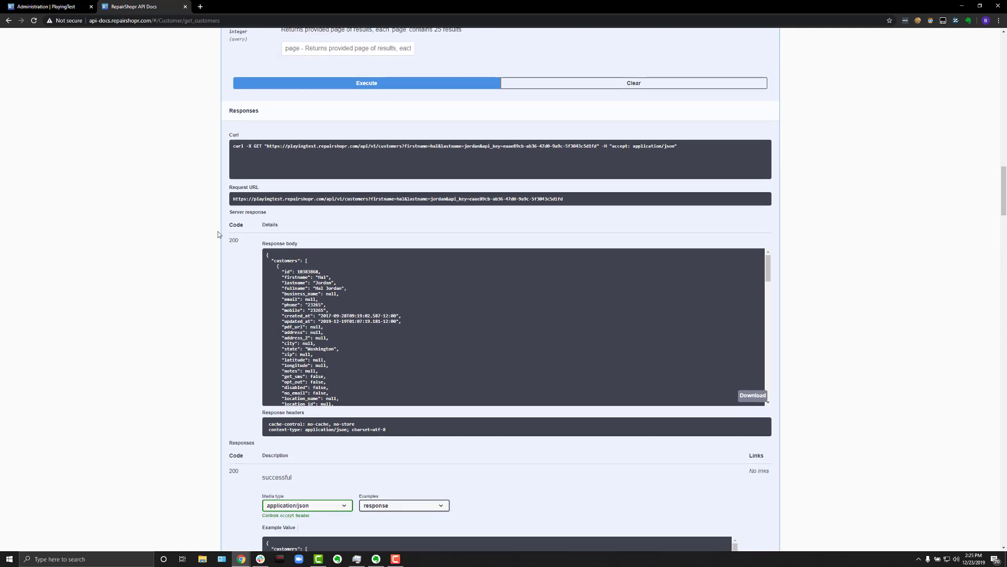
{"action": "scroll", "scroll_direction": "down", "scroll_amount": 3}
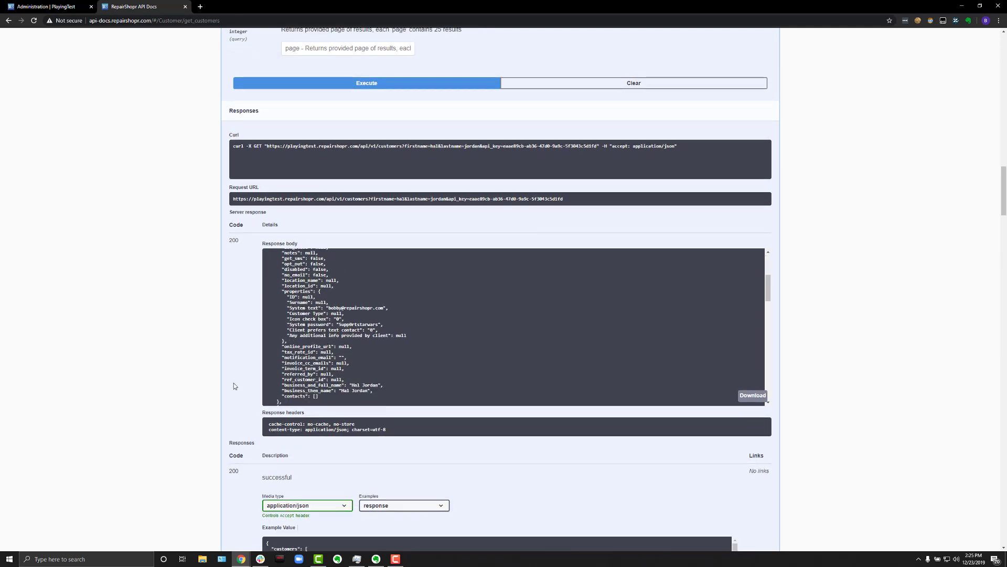